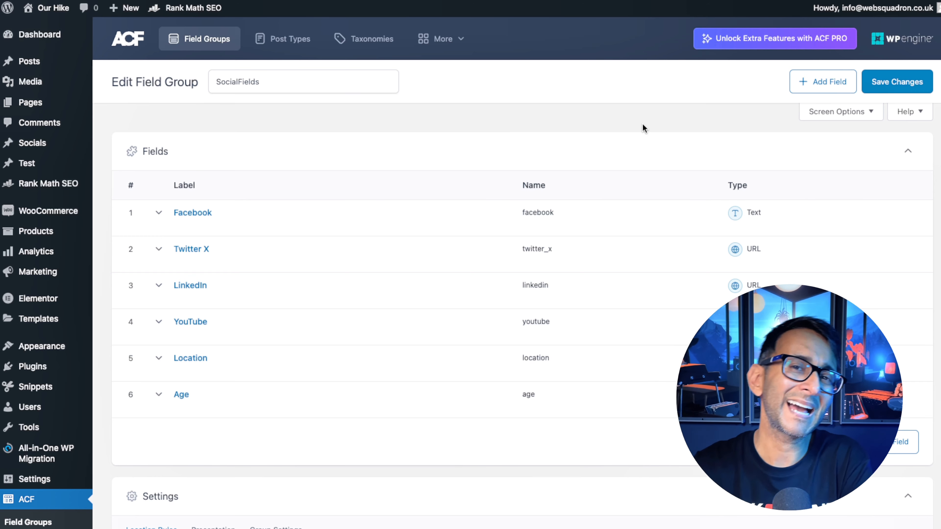
{"action": "mouse_move", "coordinate": [339, 194]}
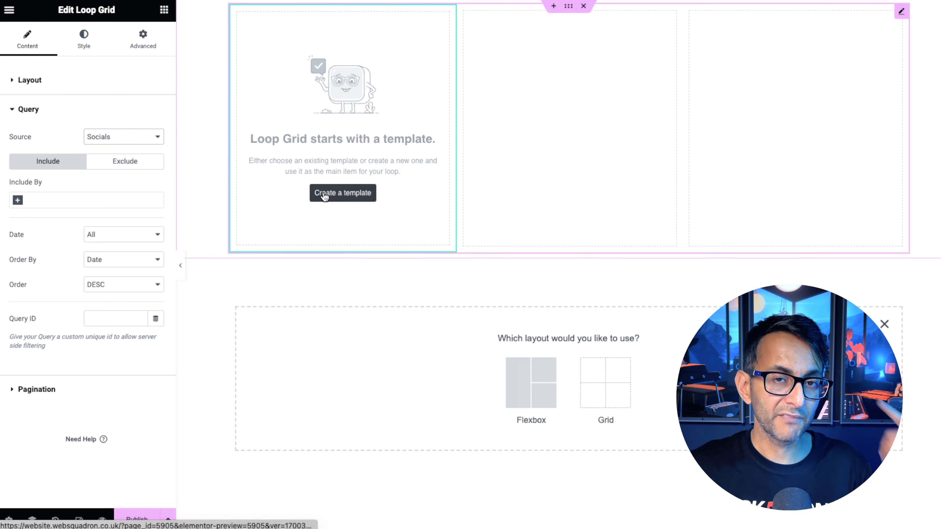
Start creating a new item template for the Socials loop grid.
{"action": "left_click", "coordinate": [325, 193]}
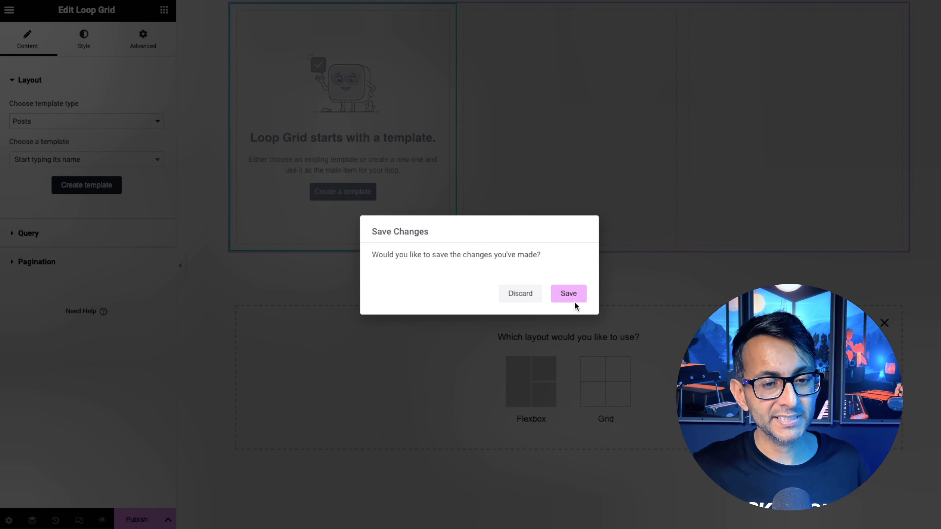
Save the page changes and add a Text Editor widget below the Post Title.
{"action": "left_click", "coordinate": [568, 293]}
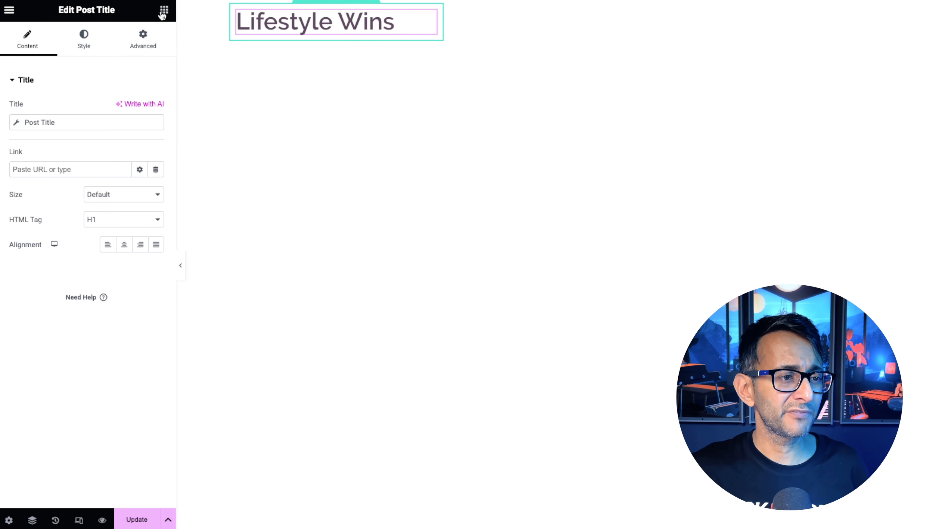
{"action": "left_click", "coordinate": [312, 56]}
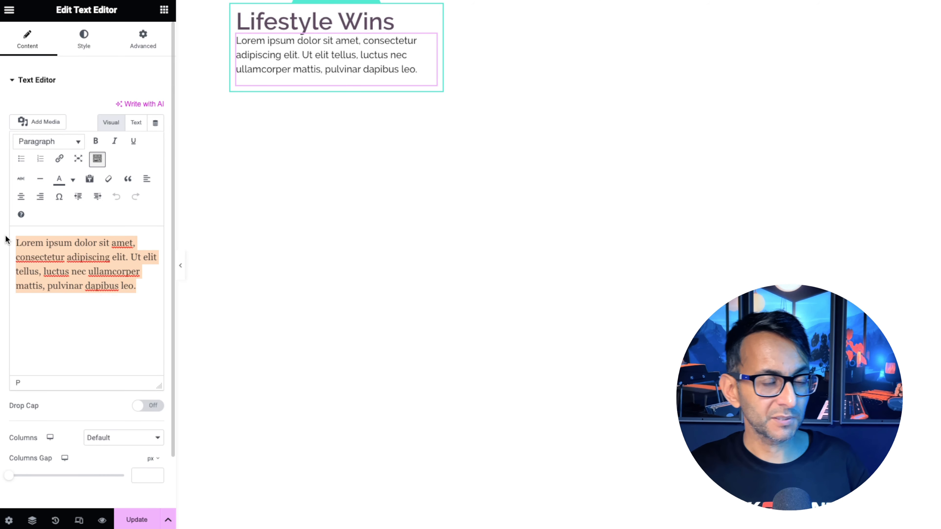
Write 'They are now [acf field="age"] years old, and were born in [acf field="location"].' in the text block.
{"action": "type", "text": "They are now [acf field=\"age\"] years old, and were born in [acf field=\"location\"]."}
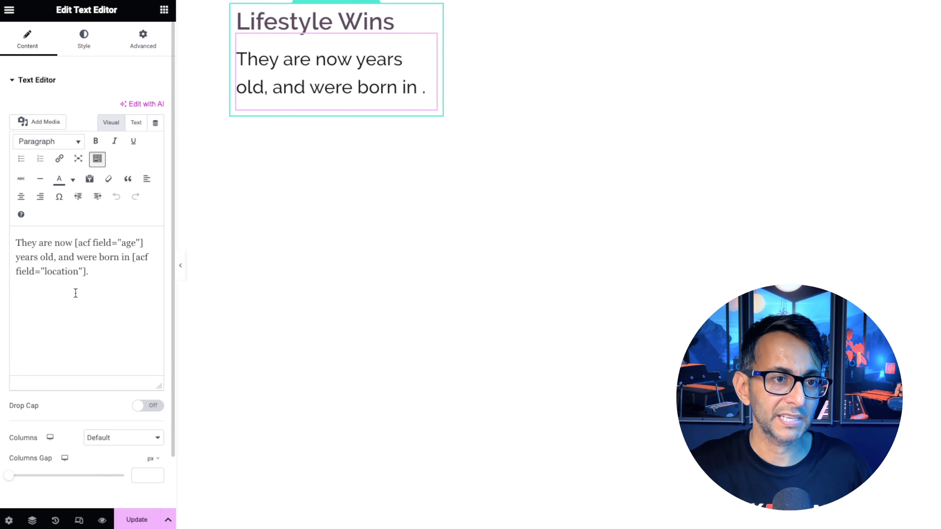
Update the loop template so Item 1 renders as 73 years old, born in London, then reselect the text block.
{"action": "left_click", "coordinate": [135, 527]}
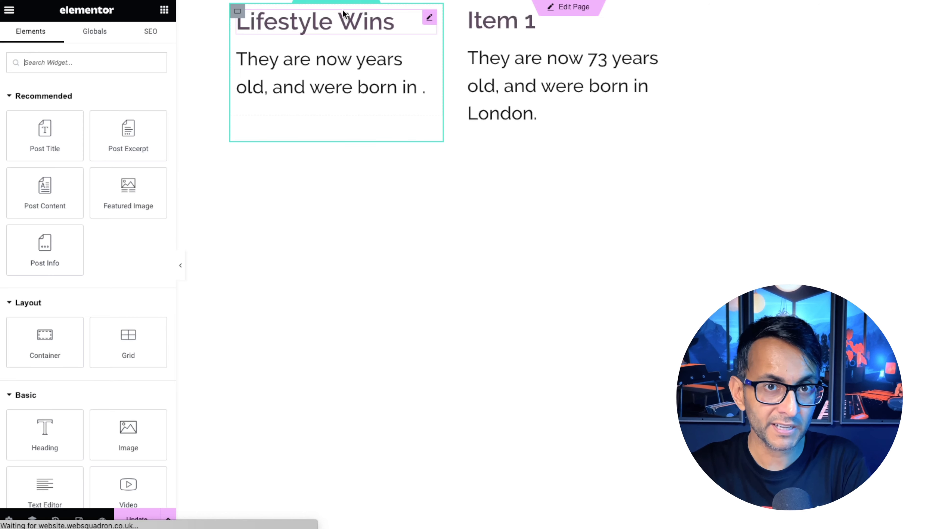
{"action": "left_click", "coordinate": [315, 73]}
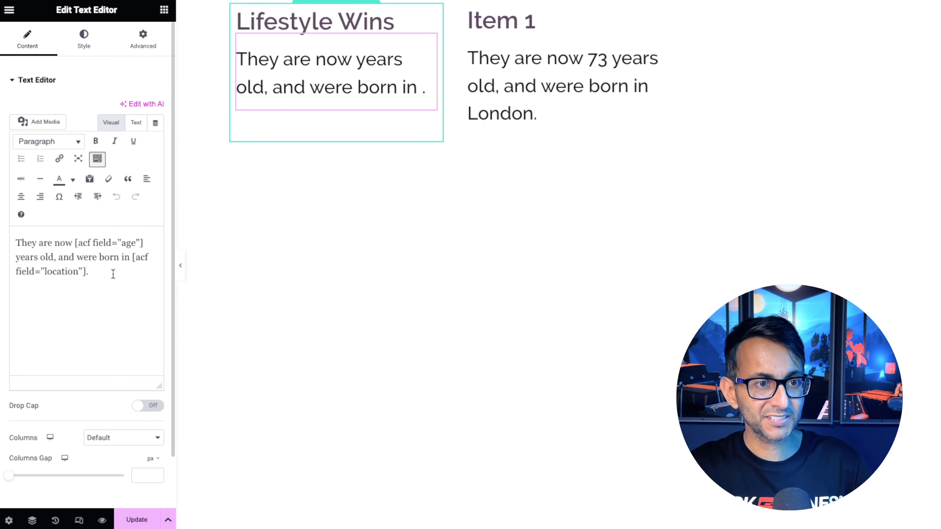